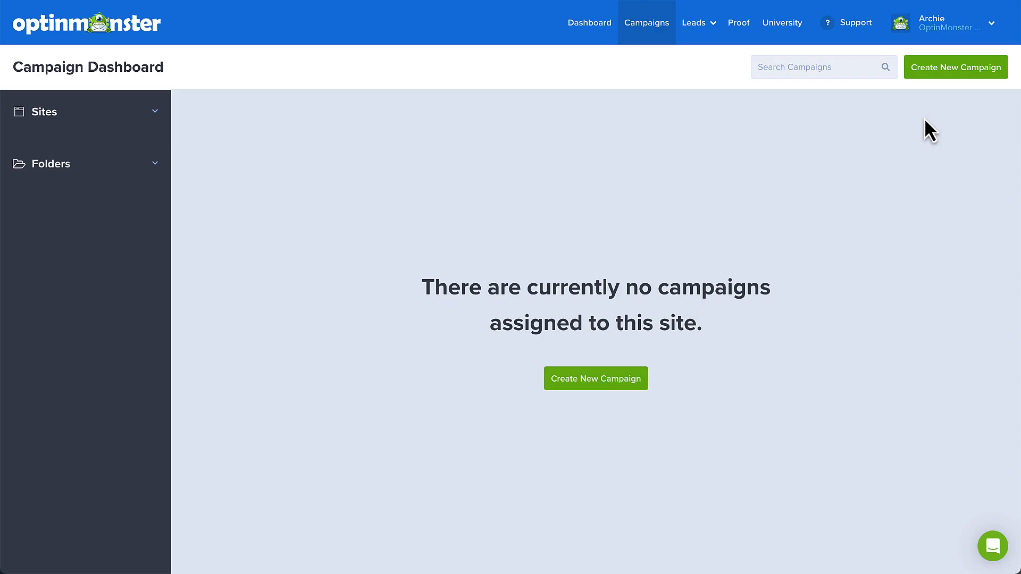
mouse_move(938, 32)
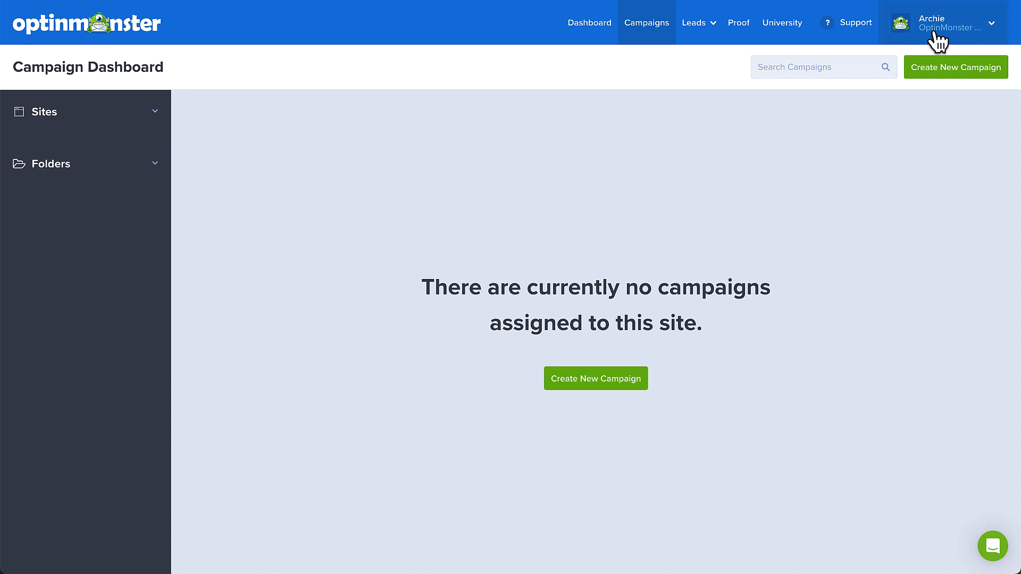
Go to Integrations from the account name dropdown.
left_click(949, 23)
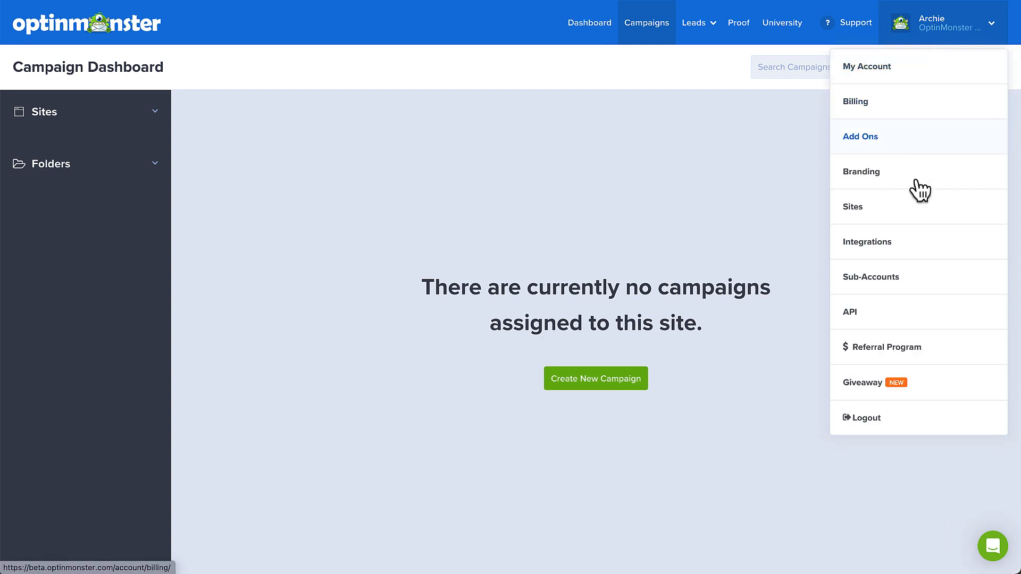
left_click(867, 242)
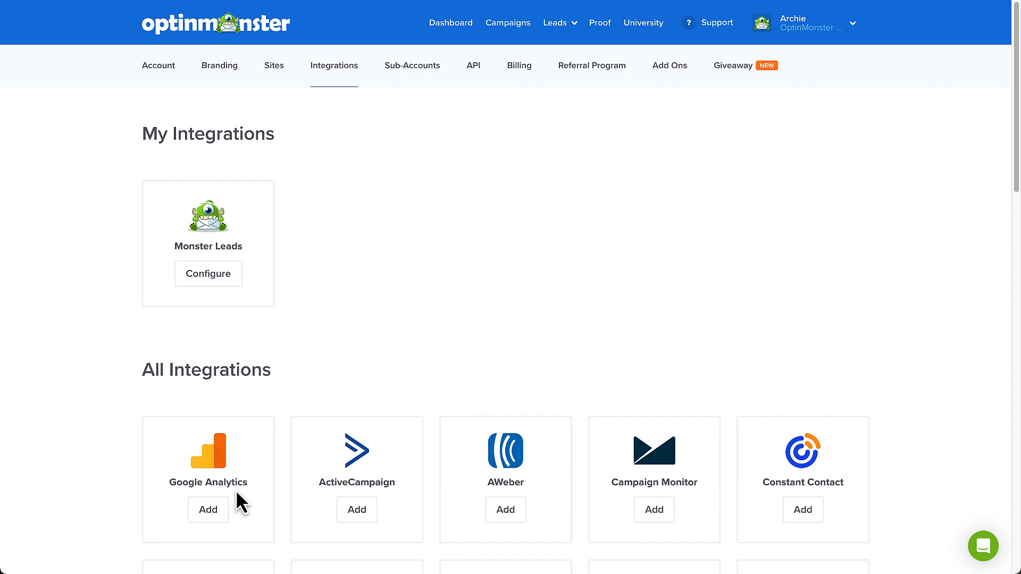
Add a Google Analytics integration and begin registering it with Google.
left_click(208, 509)
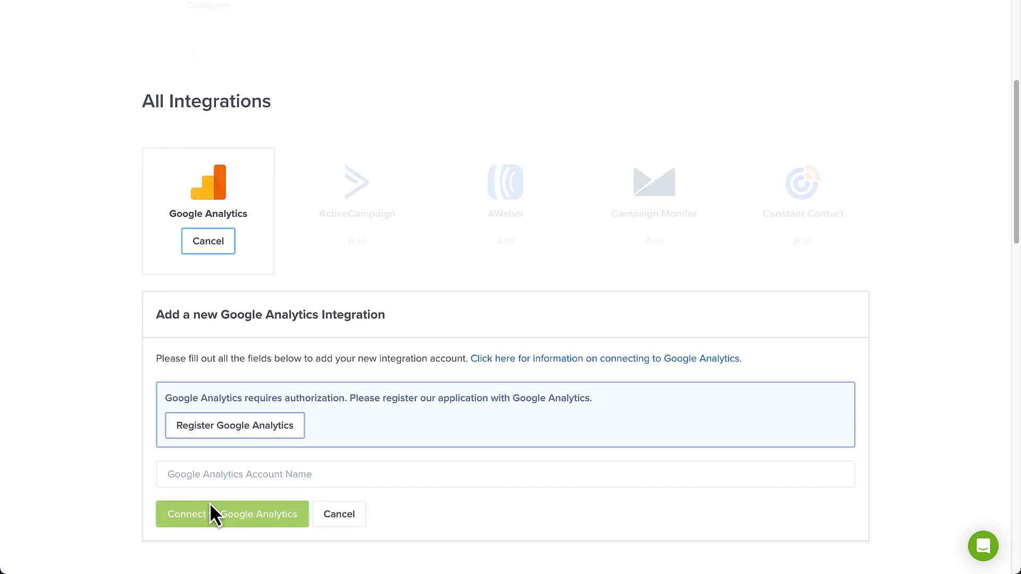
left_click(234, 425)
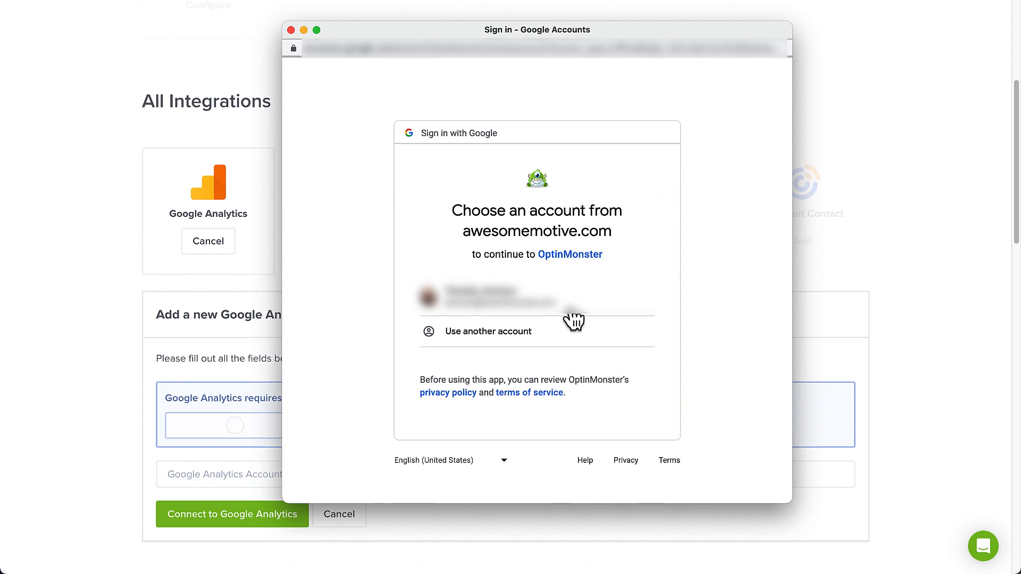
Sign in with the Google account and allow OptinMonster access to Analytics data.
left_click(510, 300)
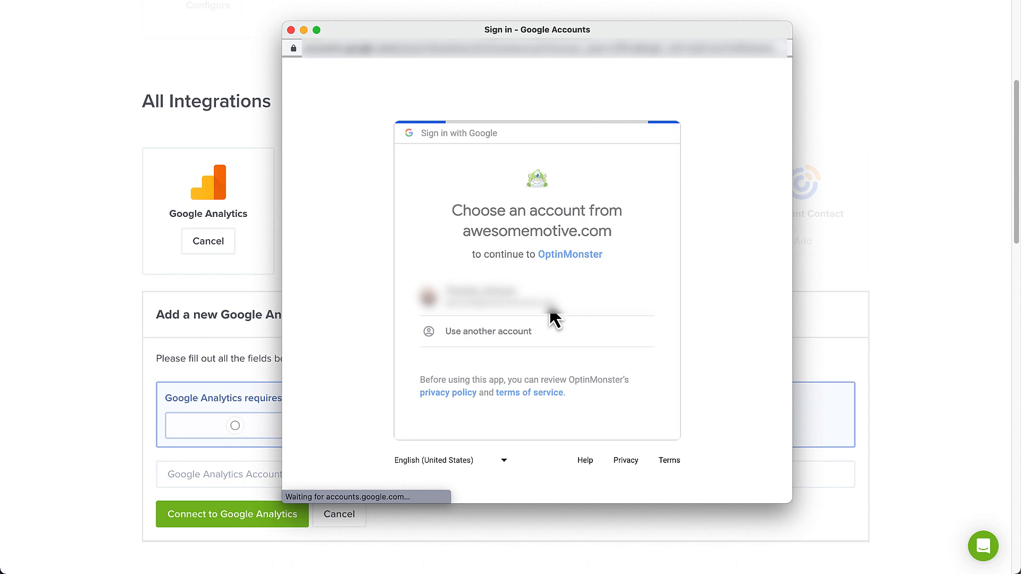
left_click(497, 300)
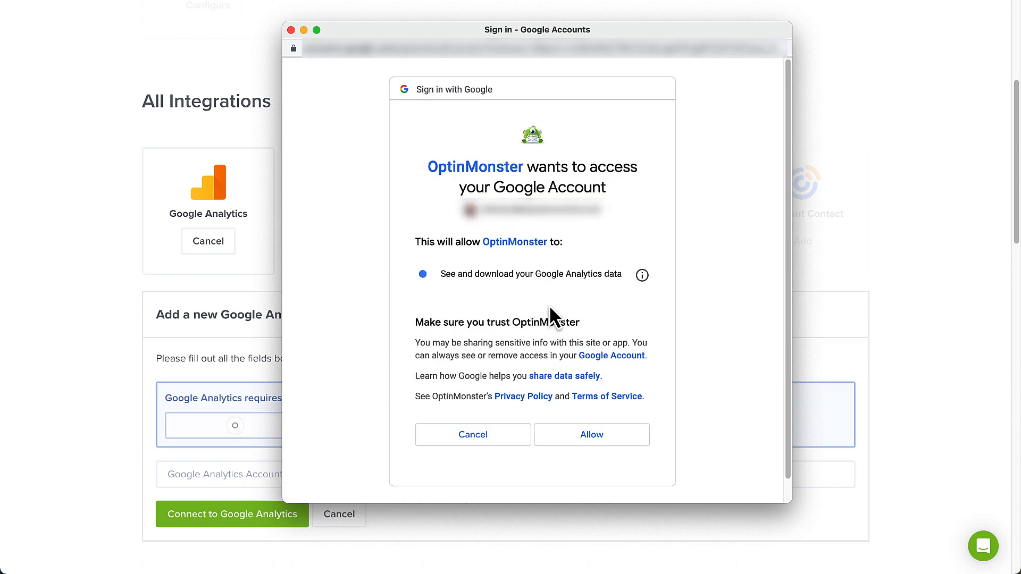
mouse_move(574, 425)
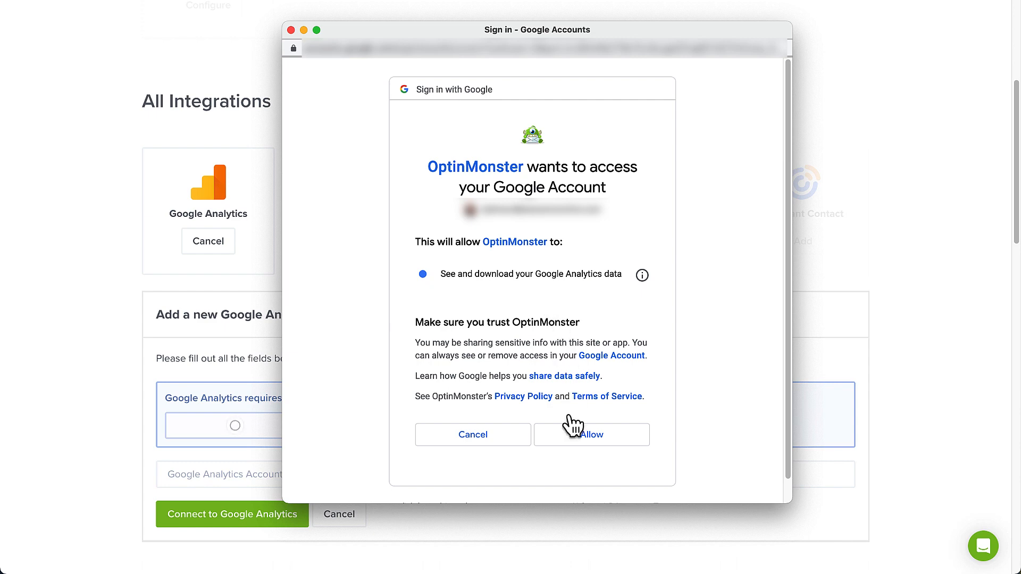
left_click(591, 434)
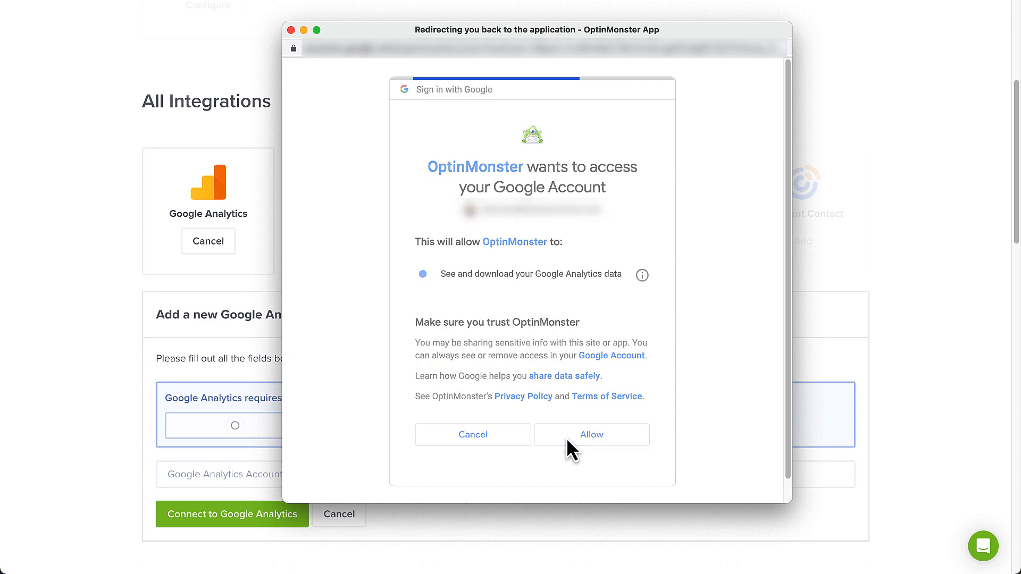
left_click(591, 435)
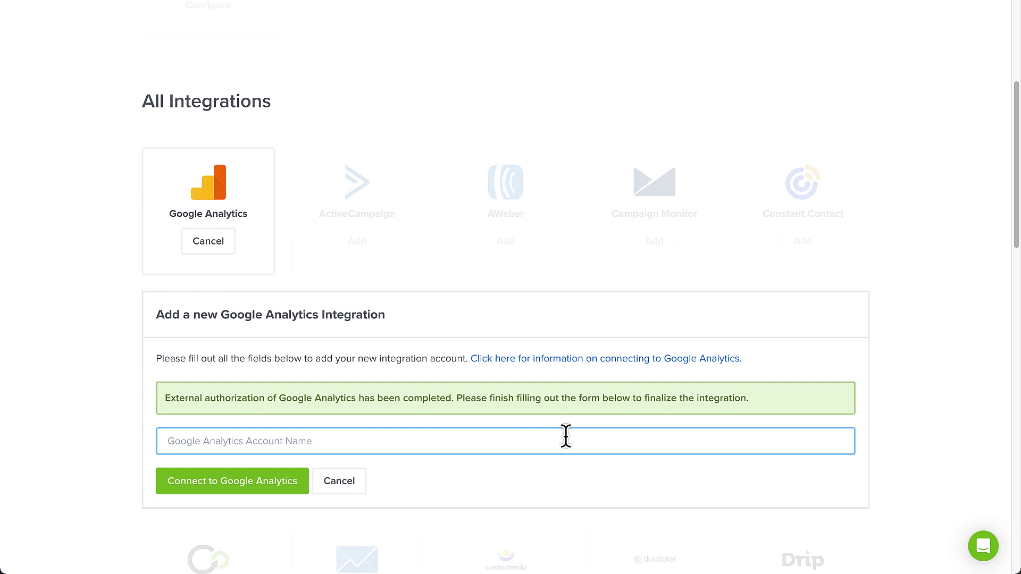
Name the integration 'Main Google Analytics Account' and connect Google Analytics.
type("Main Google An")
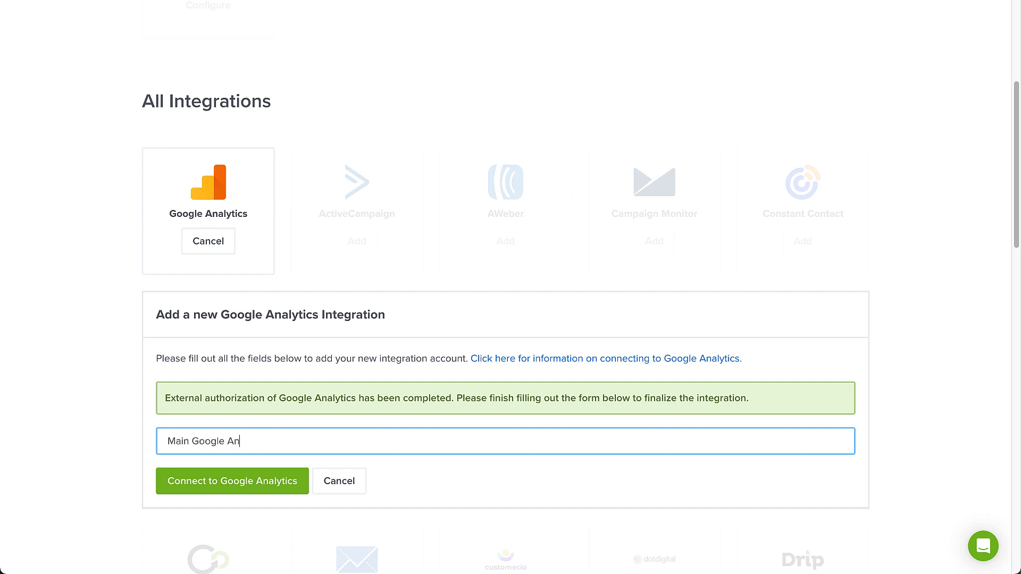
type("alytics Accou")
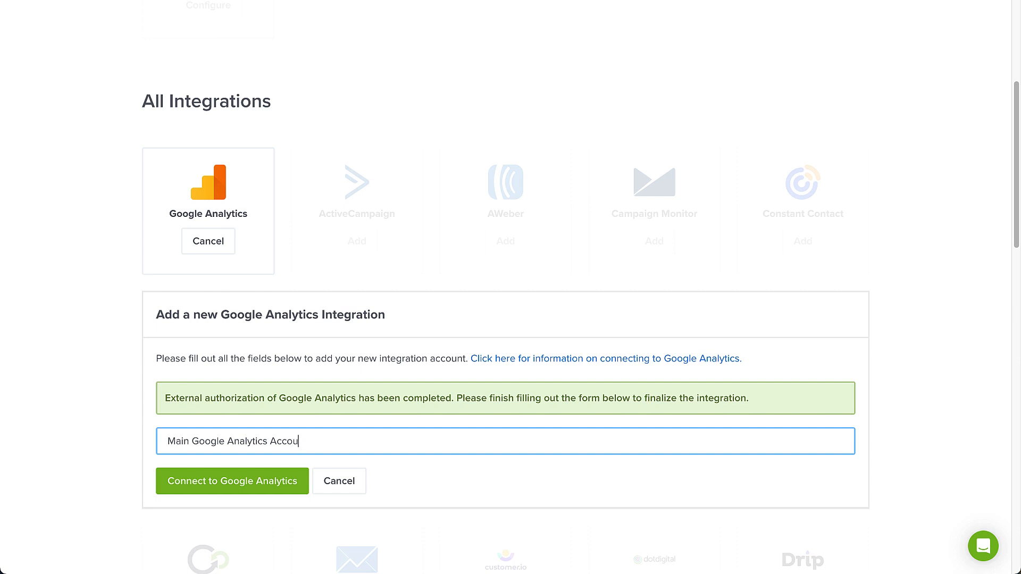
type("nt")
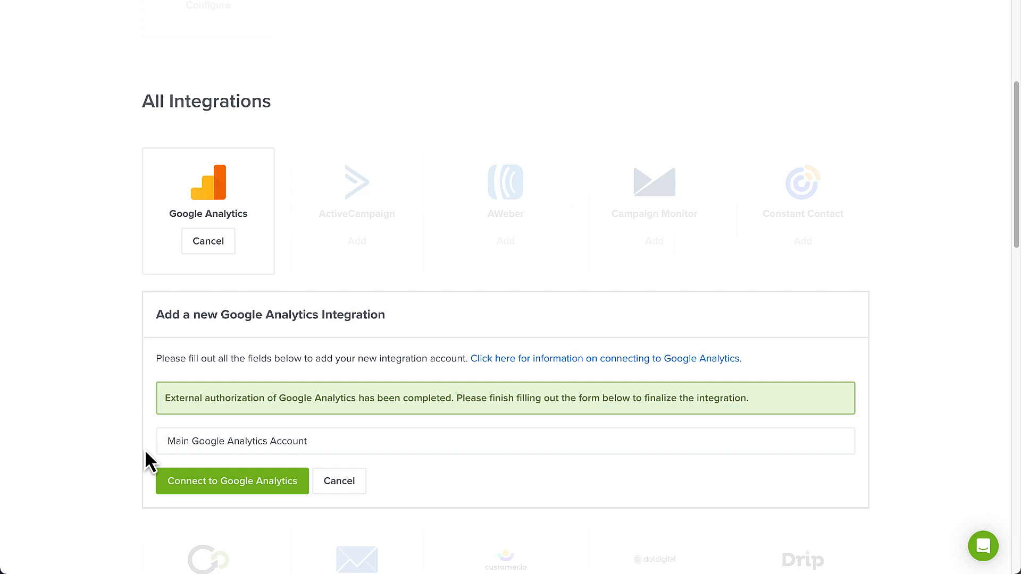
left_click(232, 481)
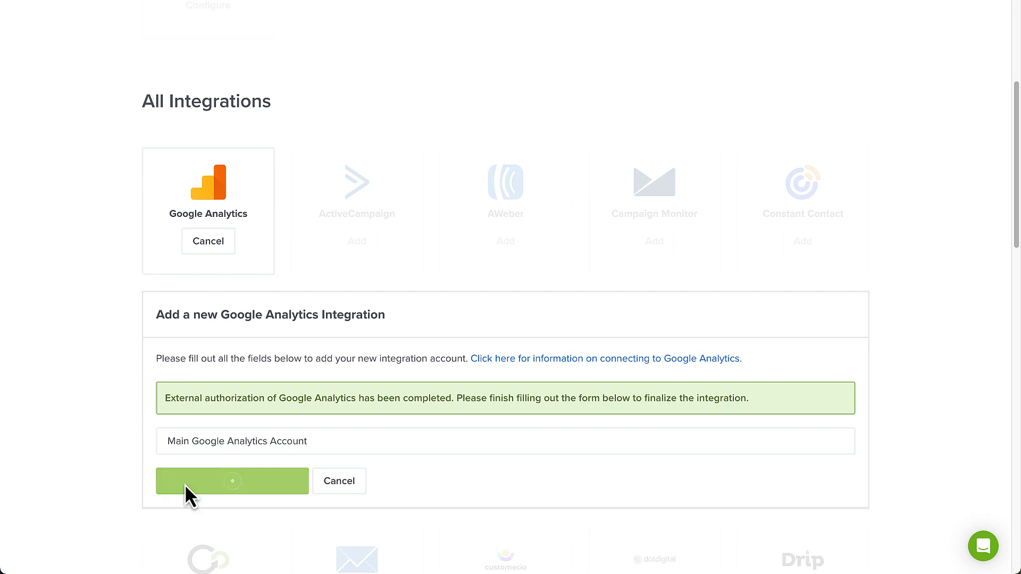
left_click(232, 480)
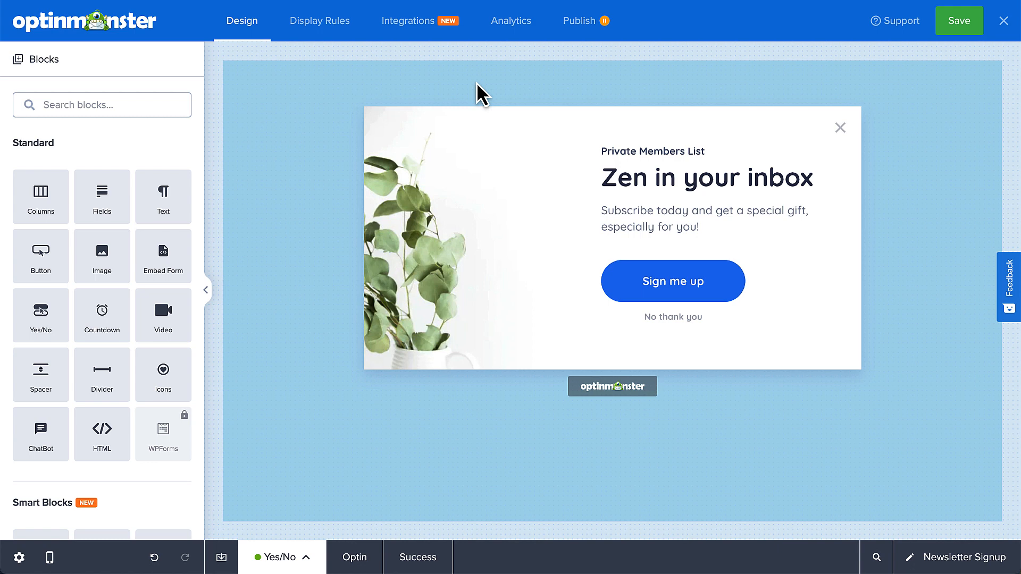
Review the Newsletter Signup revenue analytics report, then return to analytics connections.
left_click(511, 21)
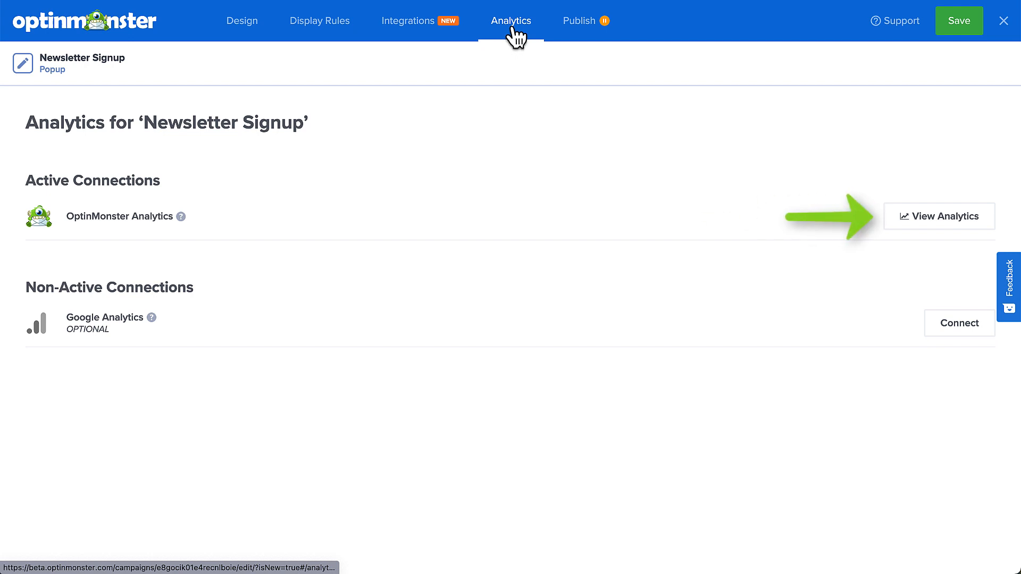
left_click(939, 216)
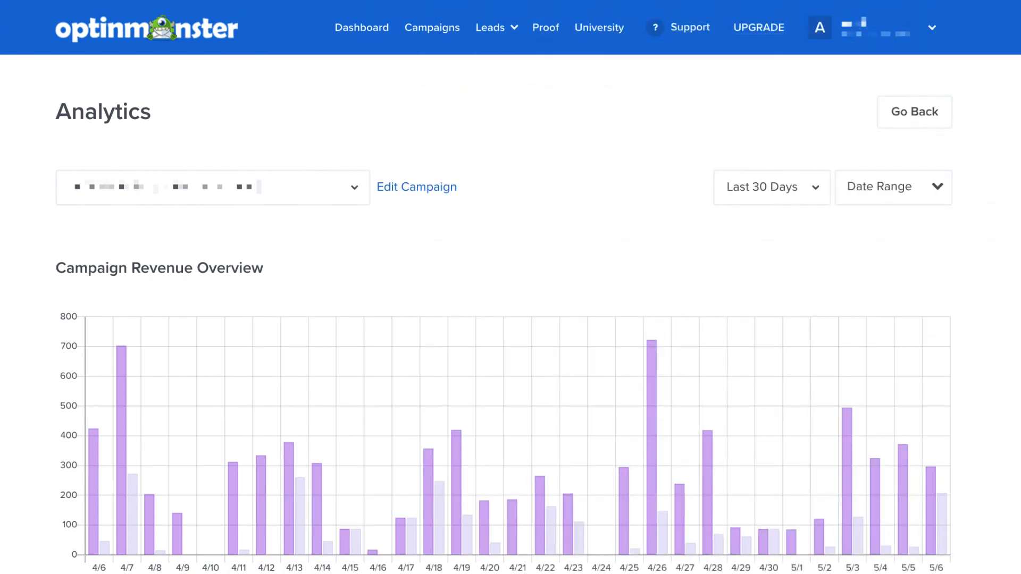
scroll("down", 3)
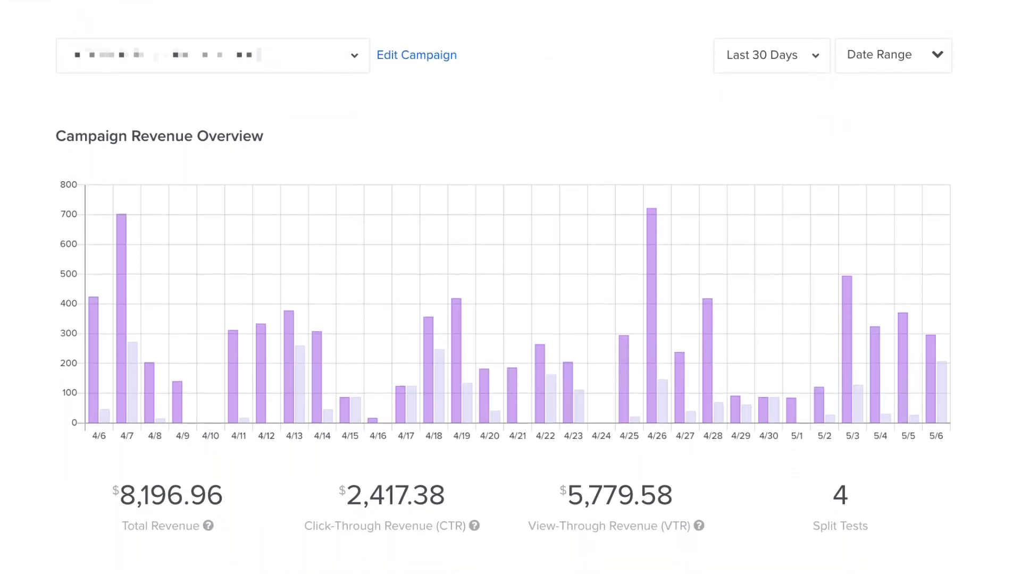
left_click(511, 21)
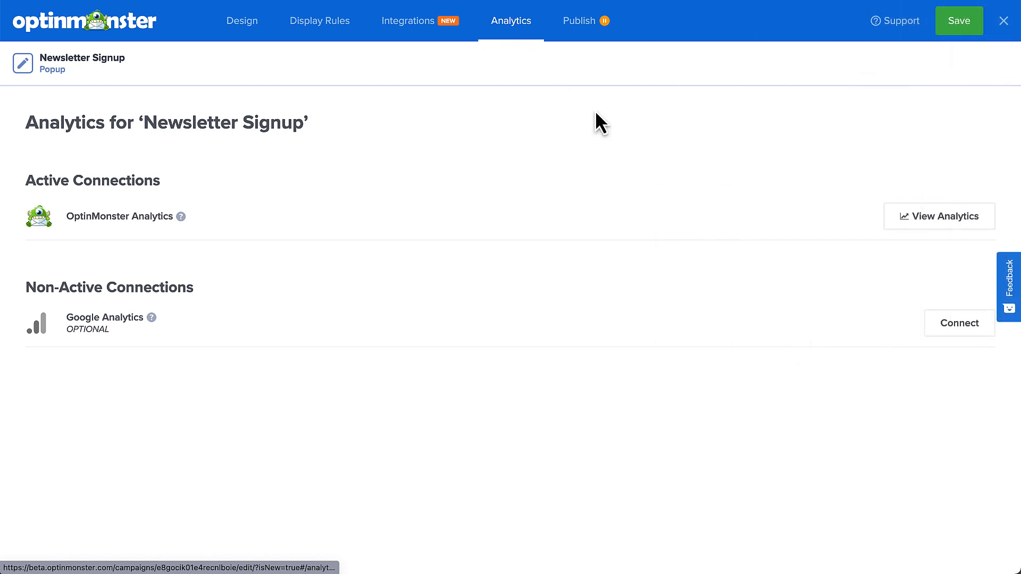
Connect Google Analytics to the Newsletter Signup campaign and go to the Campaign Dashboard.
left_click(959, 324)
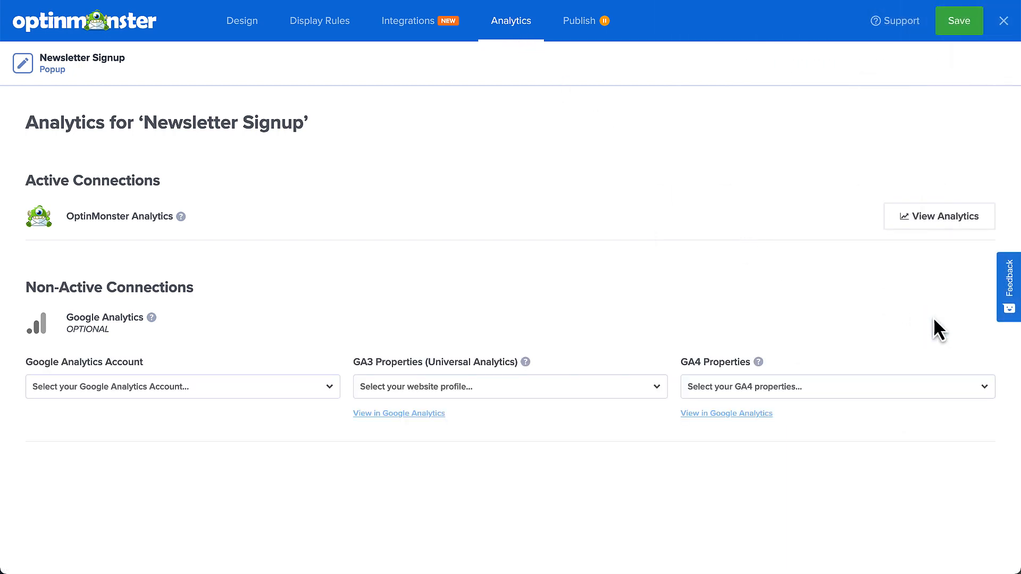
mouse_move(759, 366)
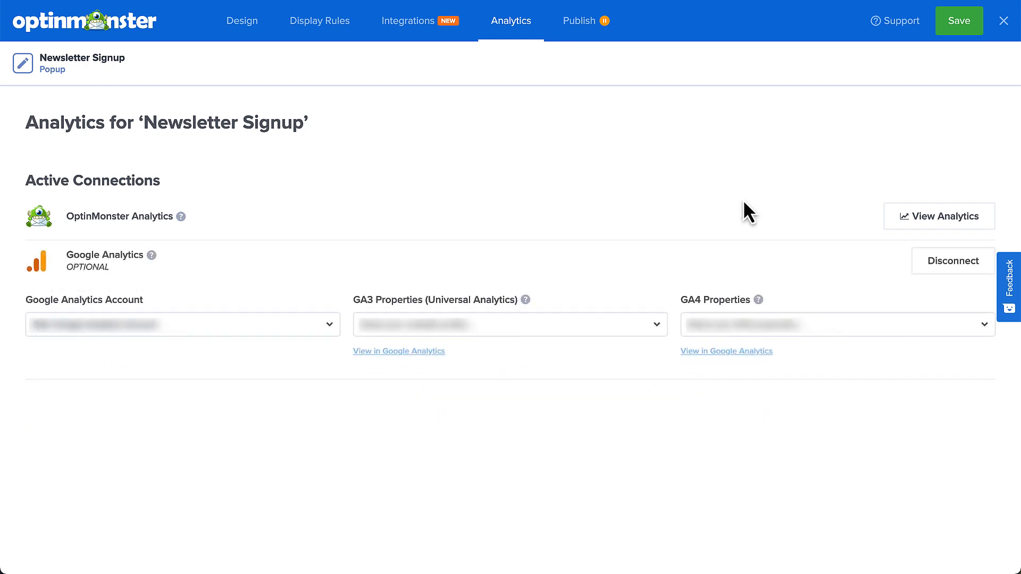
left_click(959, 21)
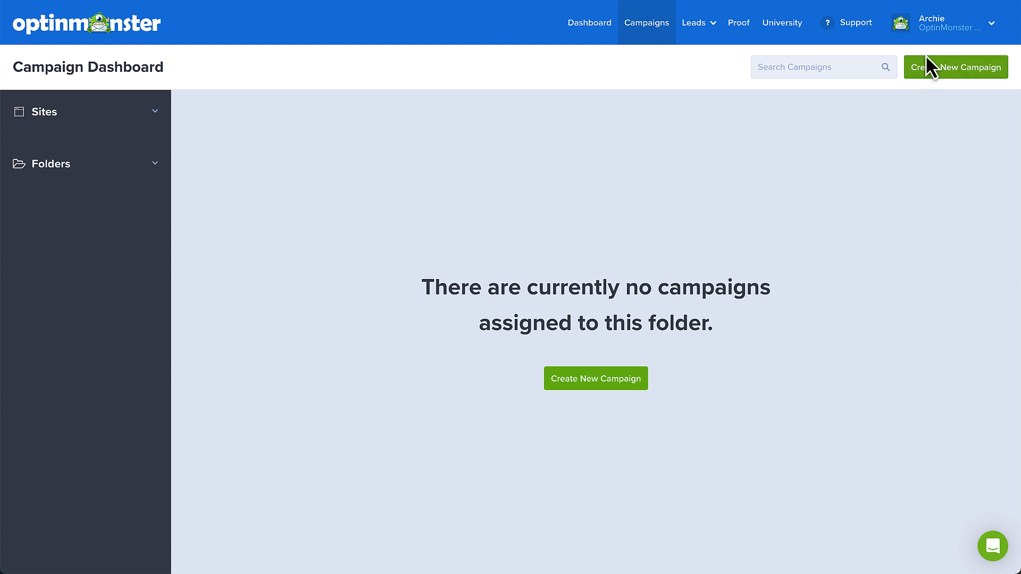
Edit the Simply Natural site from the account's Sites list.
left_click(954, 22)
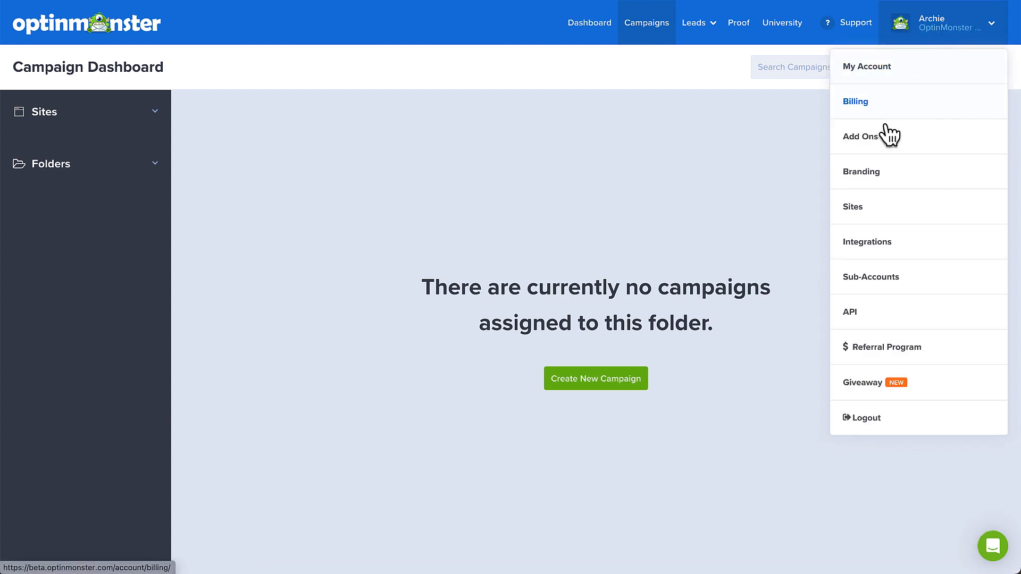
left_click(852, 207)
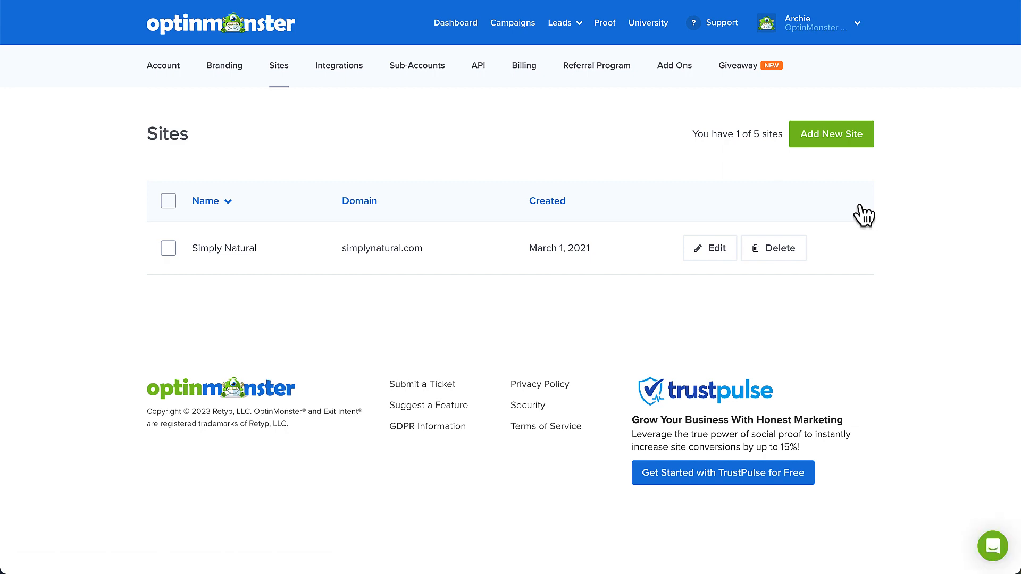
mouse_move(710, 256)
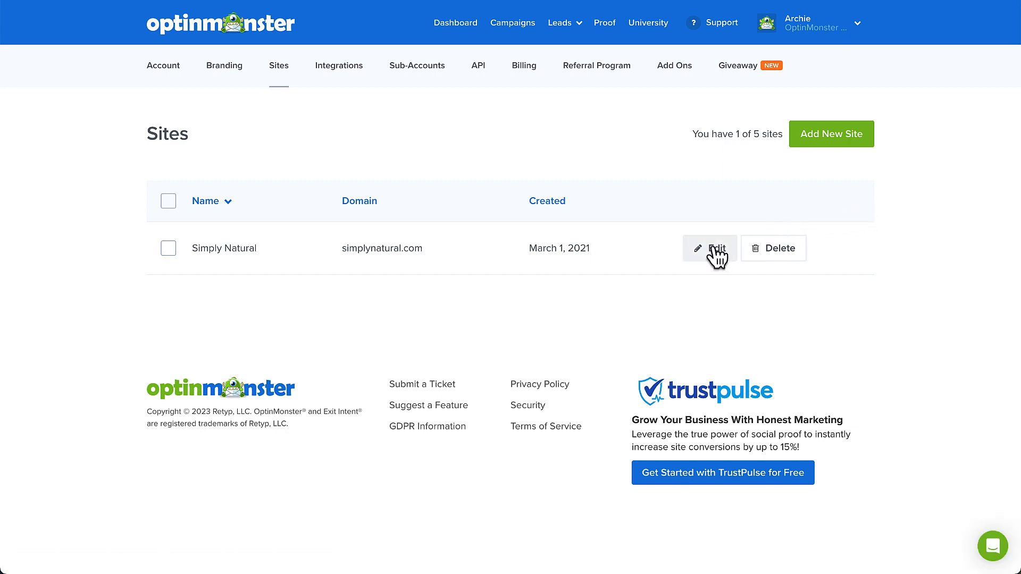
left_click(710, 248)
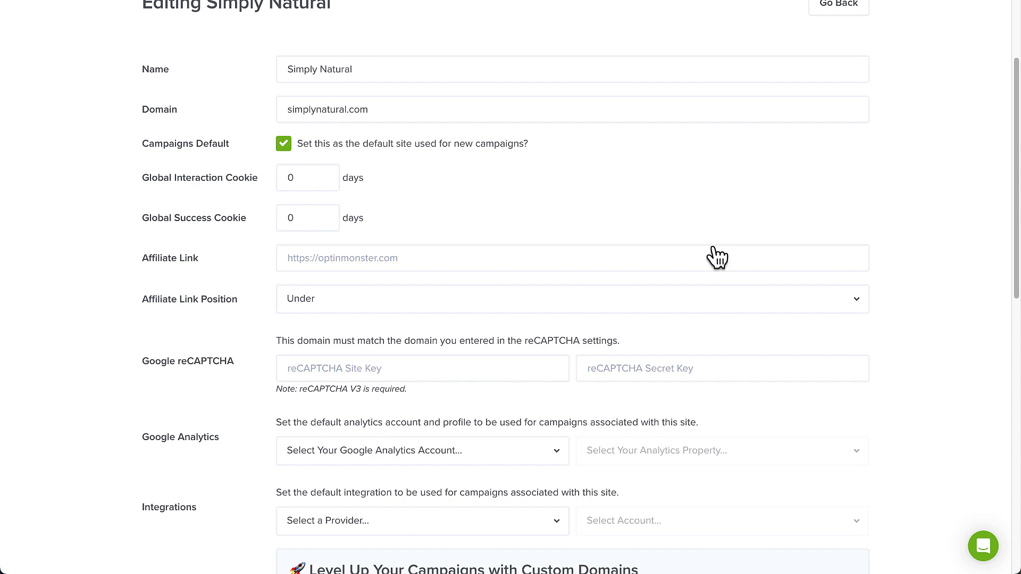
Save the Simply Natural site's default Google Analytics account and property.
scroll("down", 3)
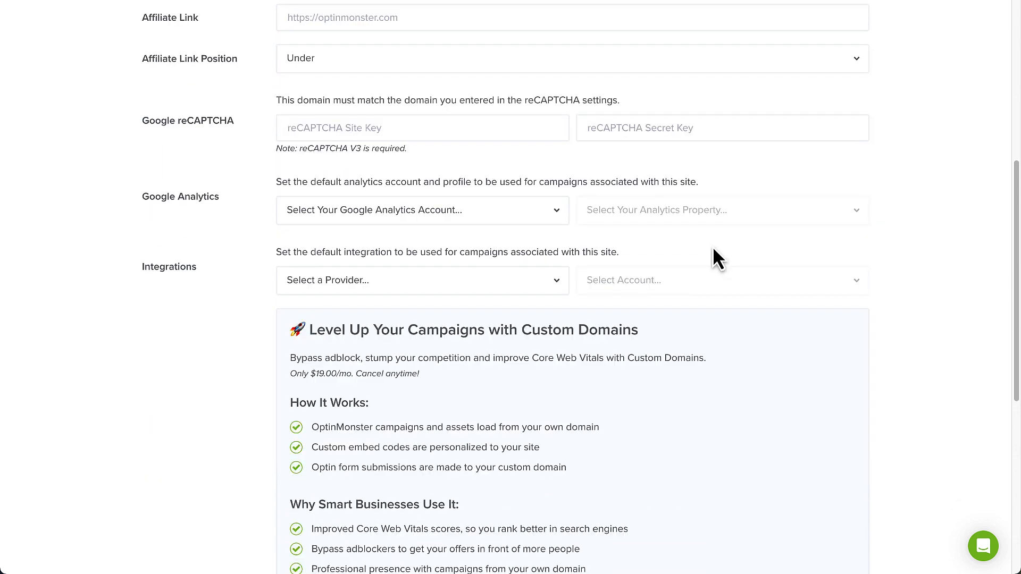
mouse_move(548, 233)
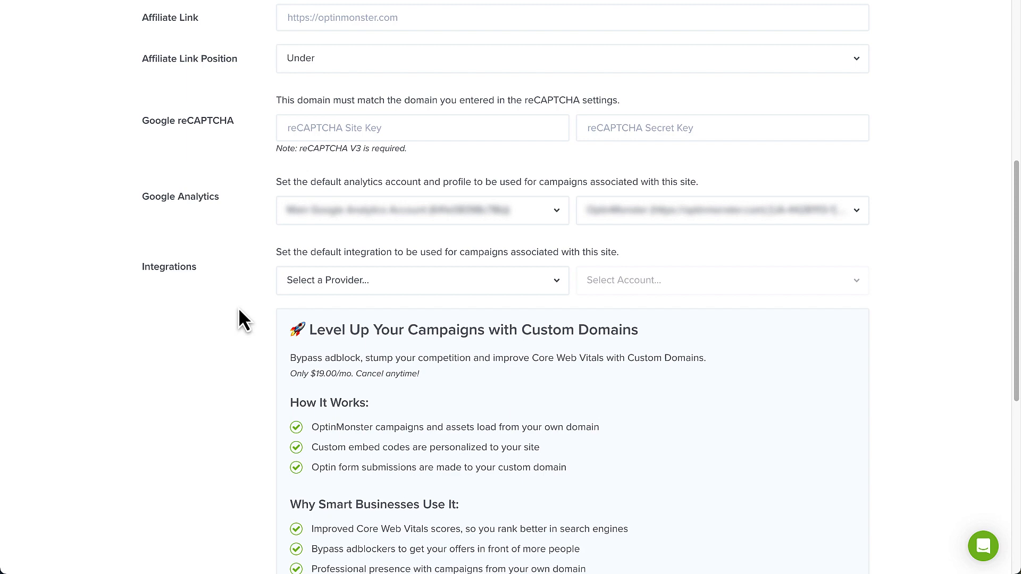
scroll("down", 3)
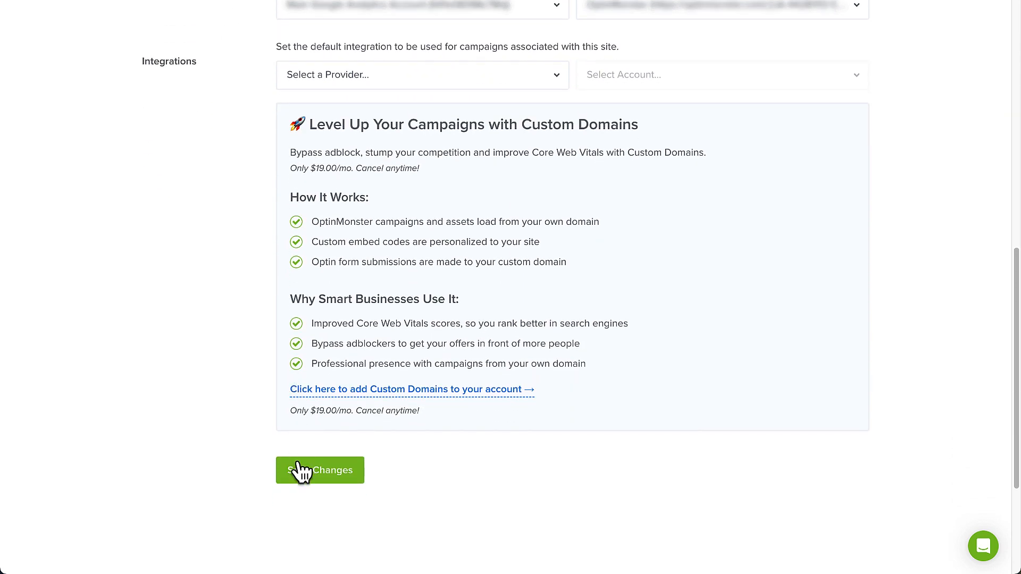
left_click(320, 470)
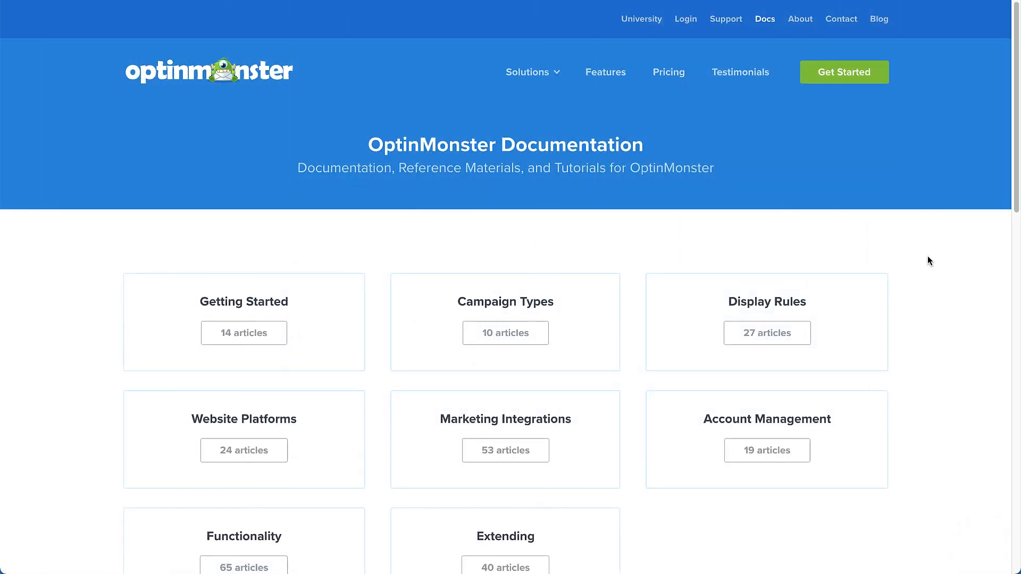
Scroll the OptinMonster Docs page to the help search and Getting Started articles.
scroll("down", 3)
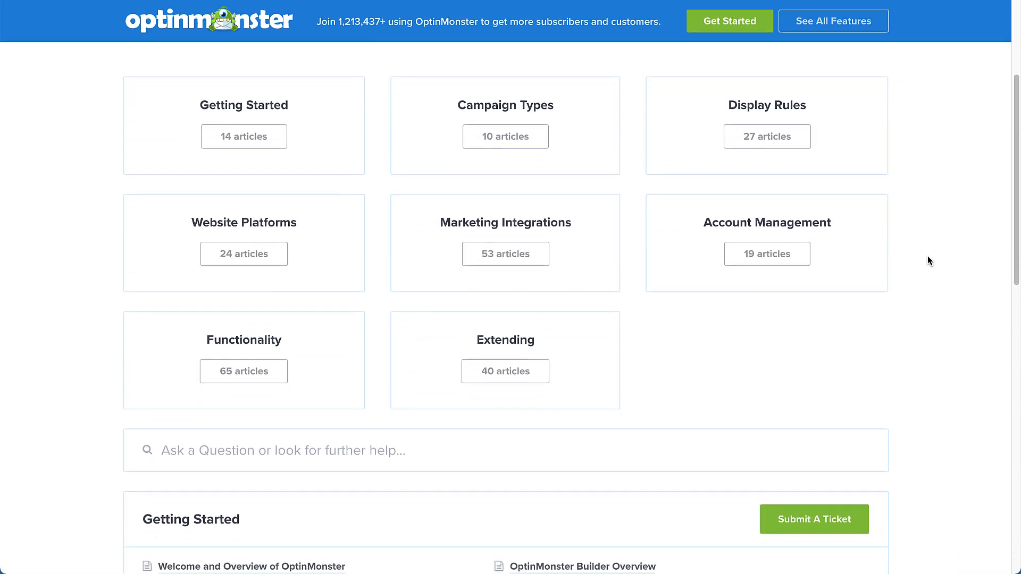